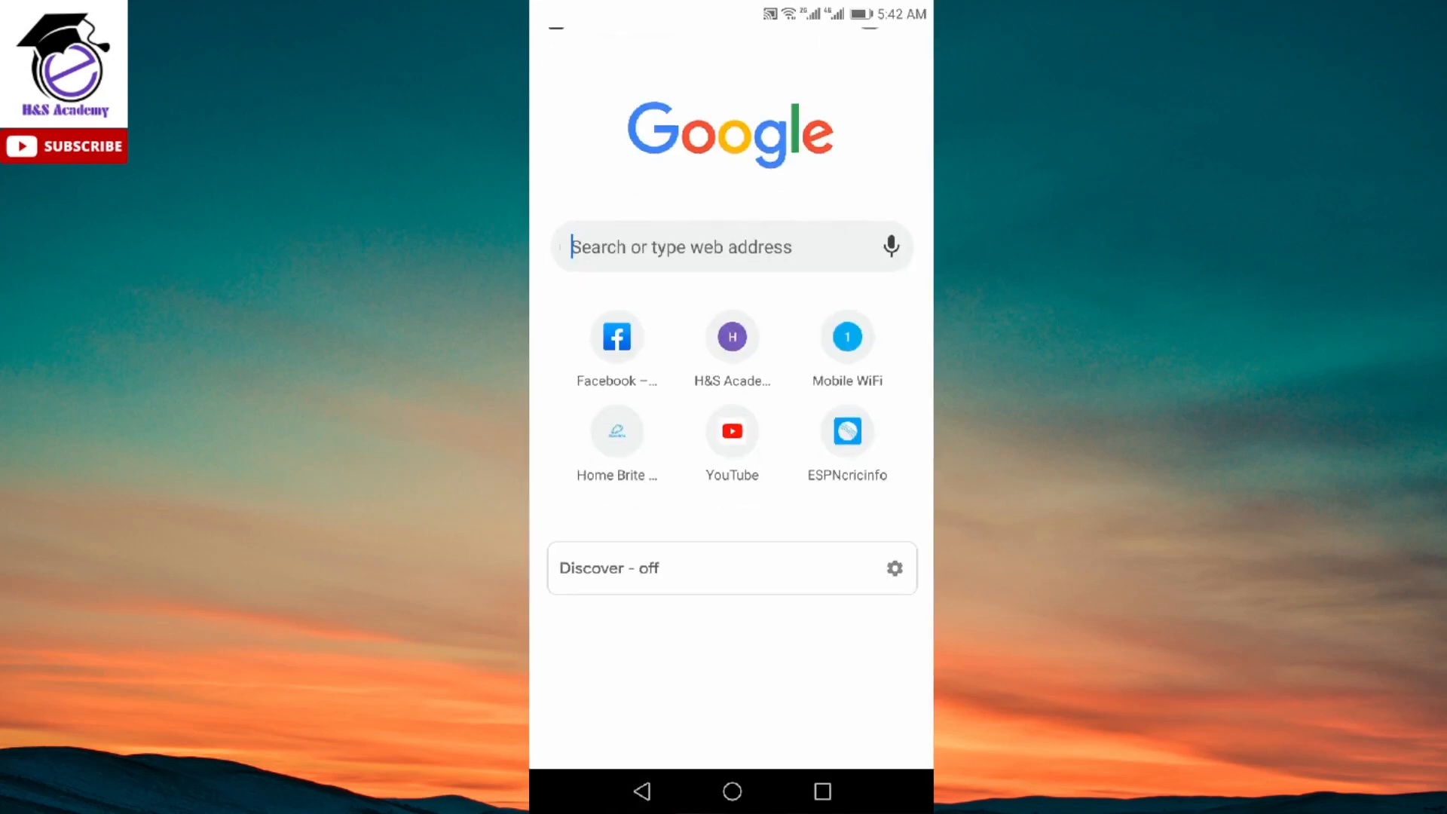
Step: Enter chrome://flags in the address bar to load the experimental flags page
{"action": "type", "text": "chrome://flags"}
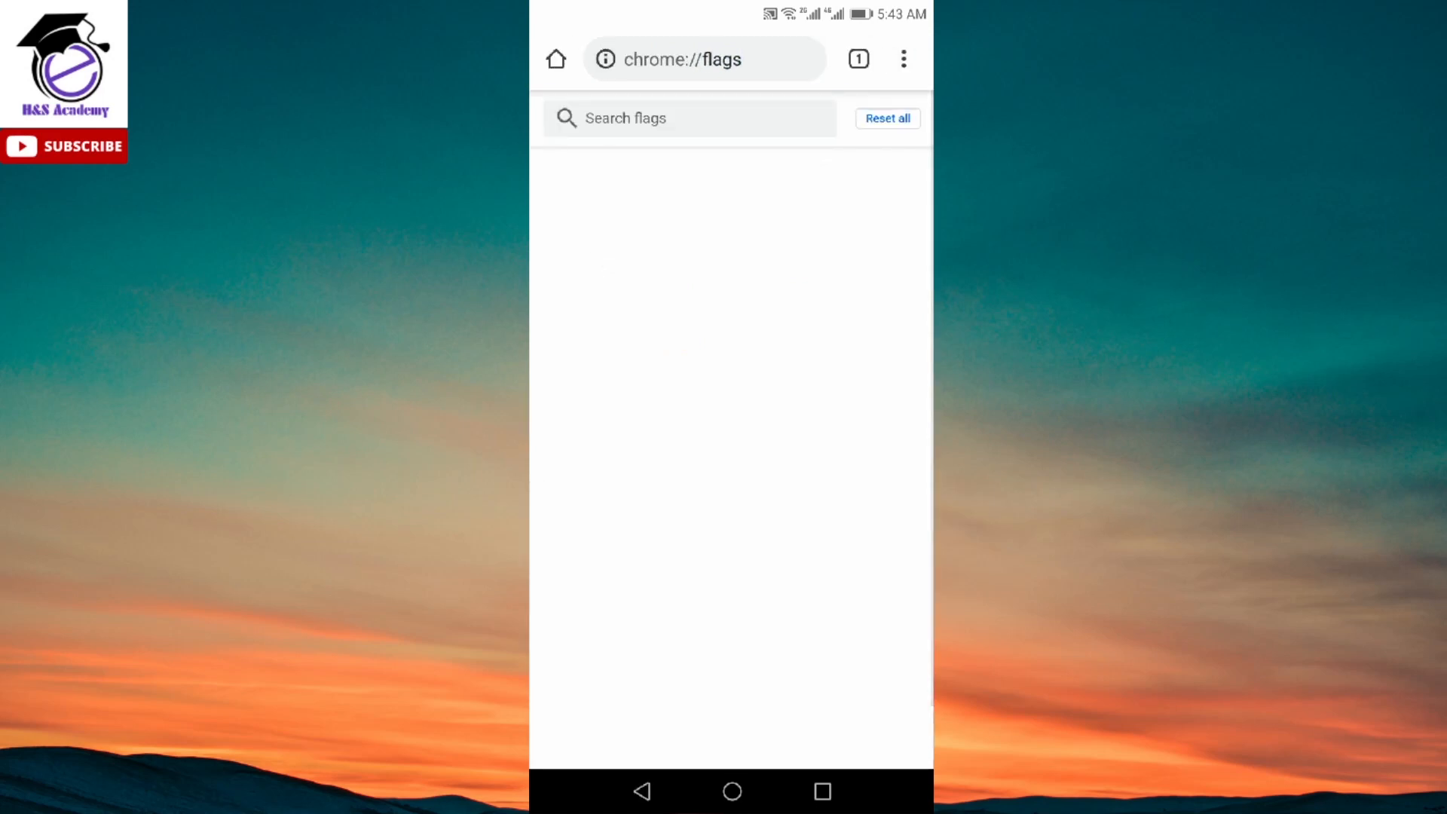
{"action": "left_click", "coordinate": [689, 118]}
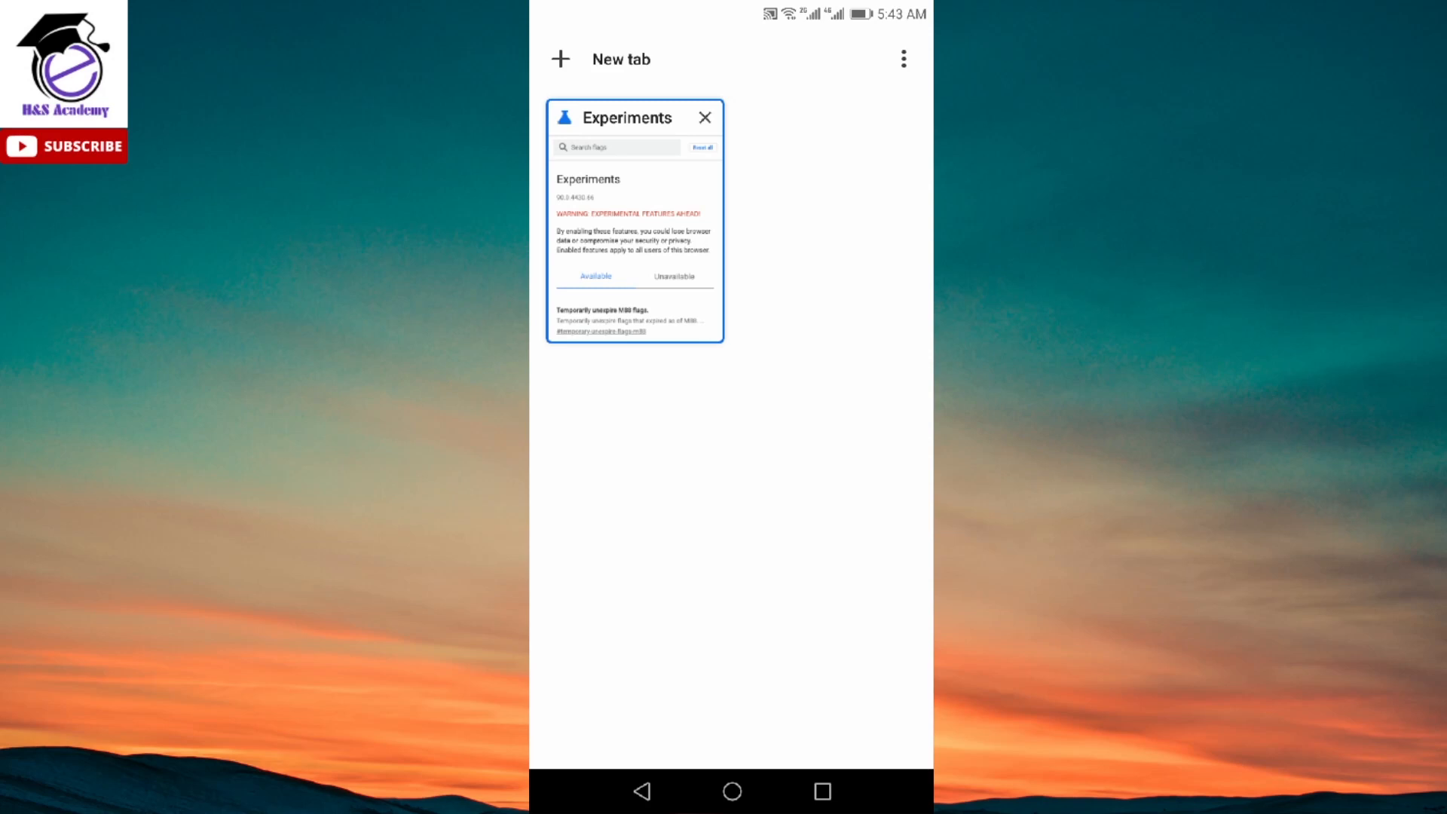
{"action": "left_click", "coordinate": [705, 117]}
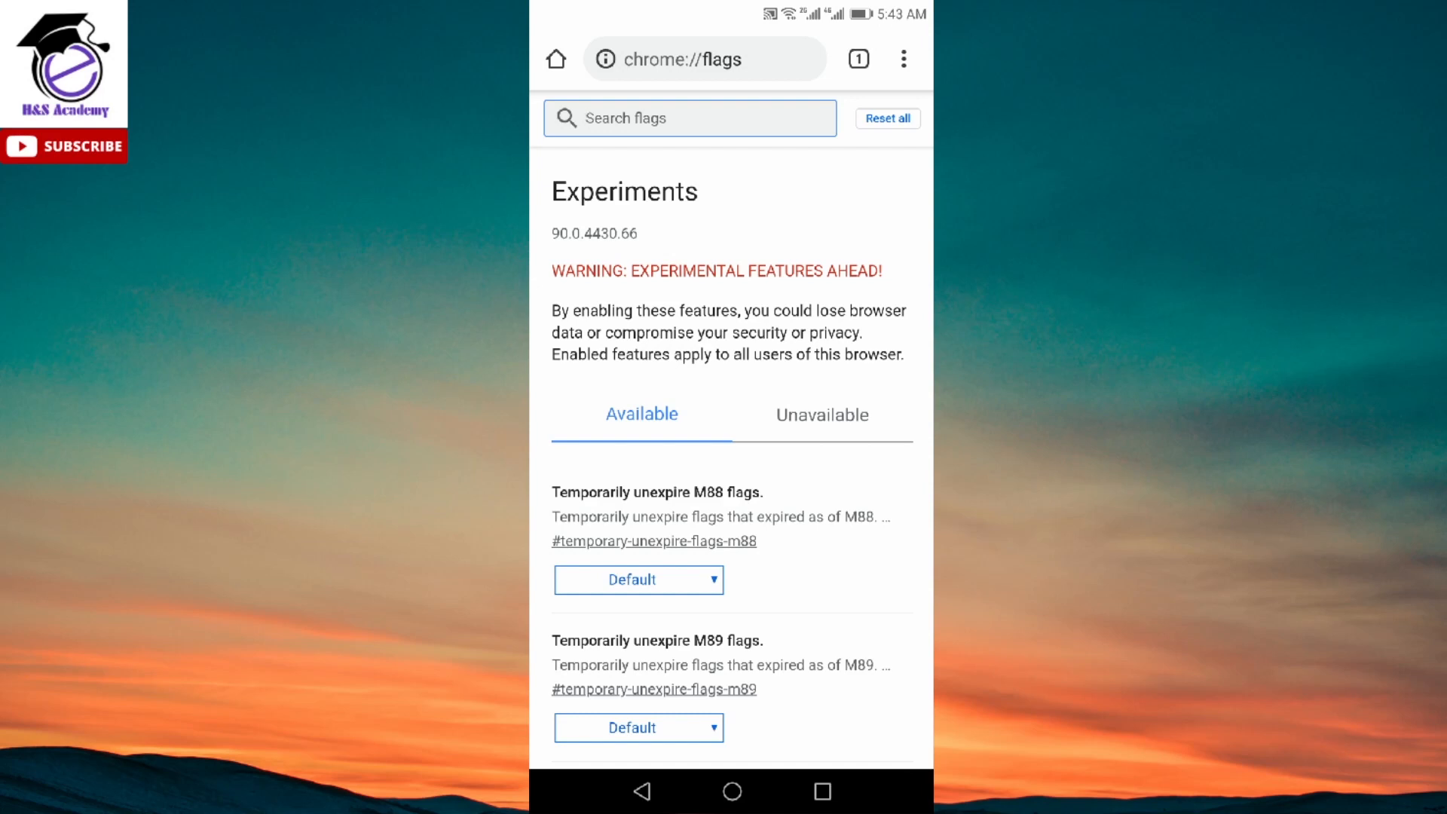
Step: Filter the flags list by searching for 'Tab gr'
{"action": "scroll", "scroll_direction": "down", "scroll_amount": 3}
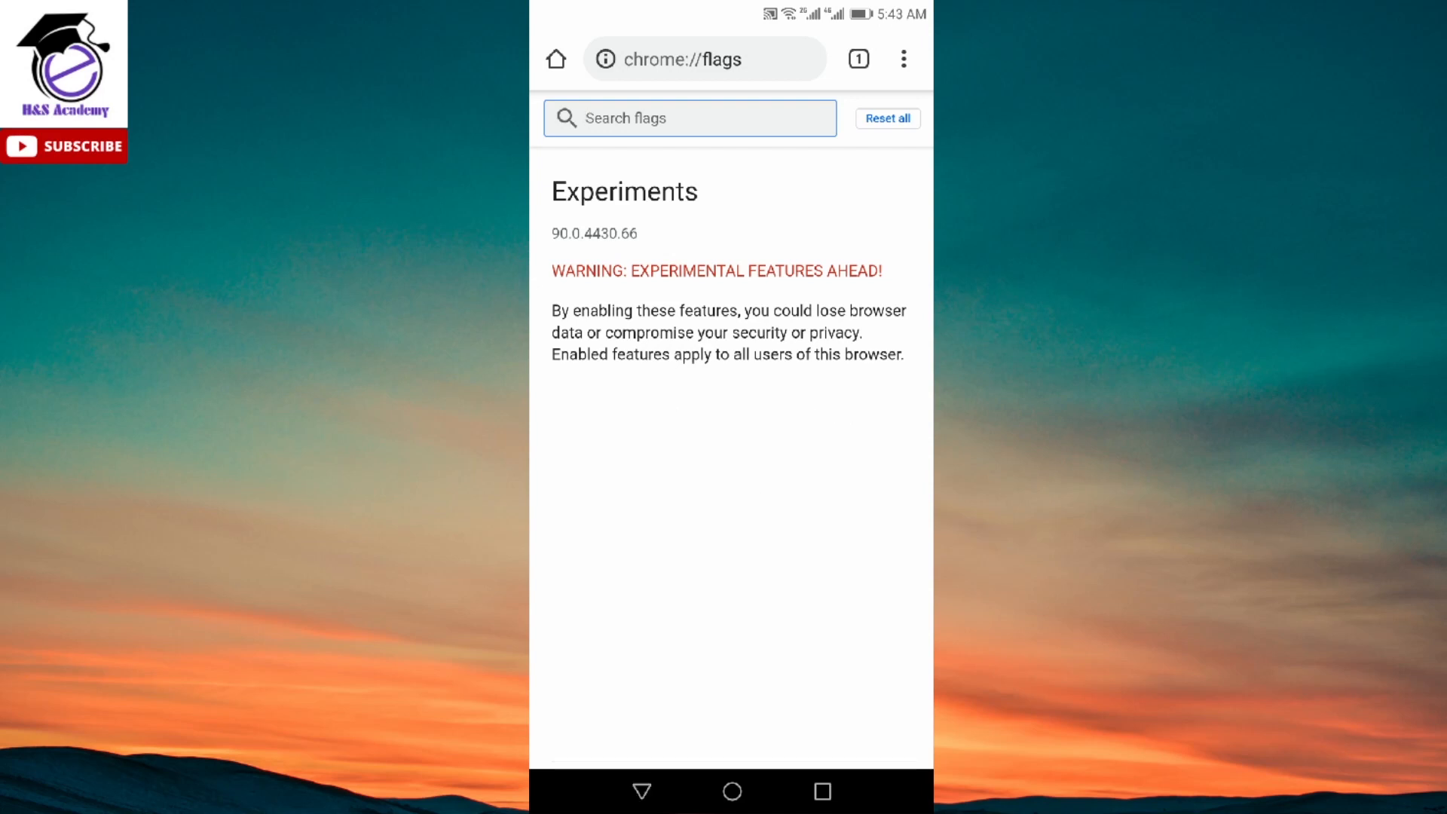
{"action": "type", "text": "Tab"}
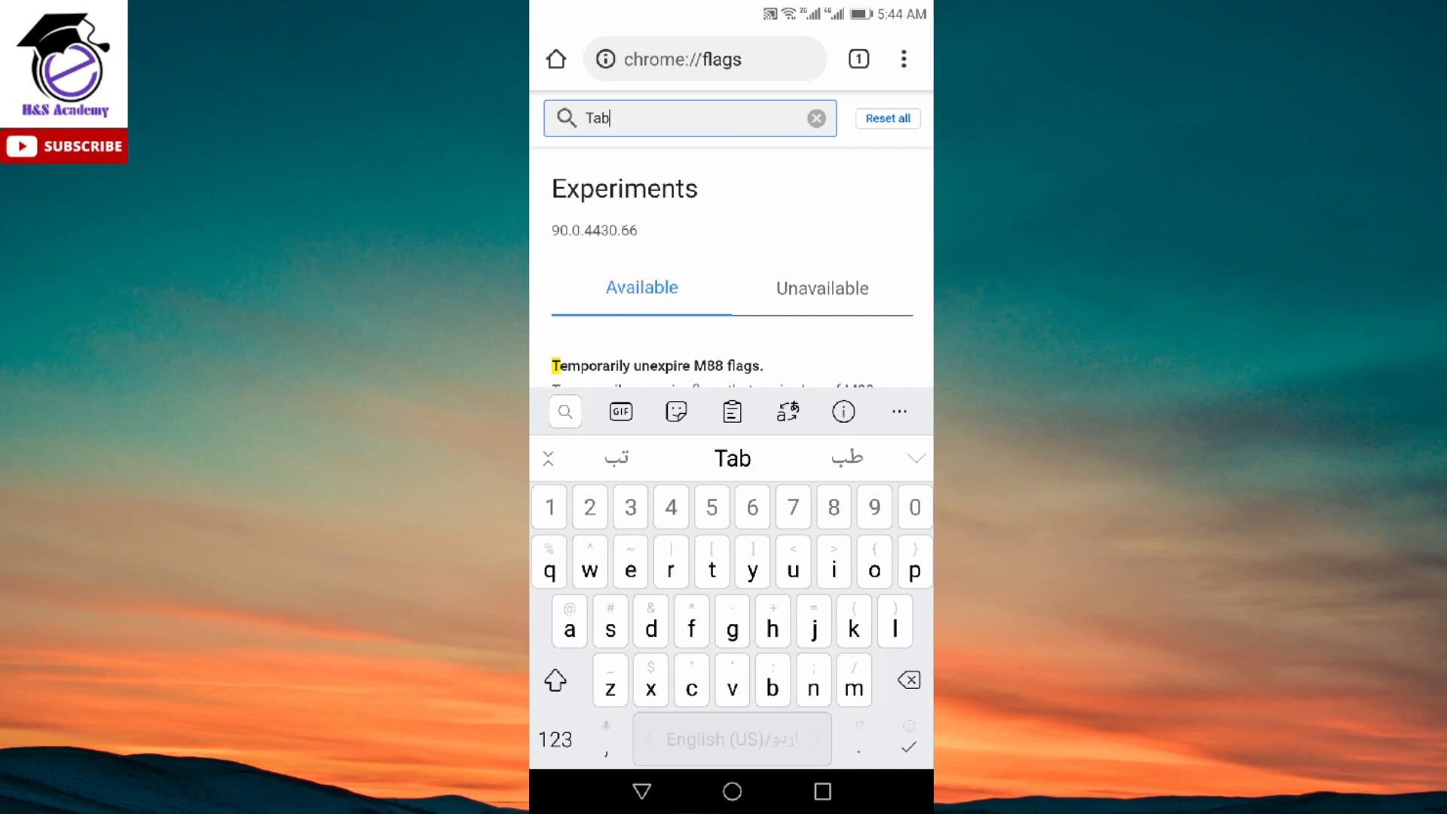
{"action": "type", "text": "gr"}
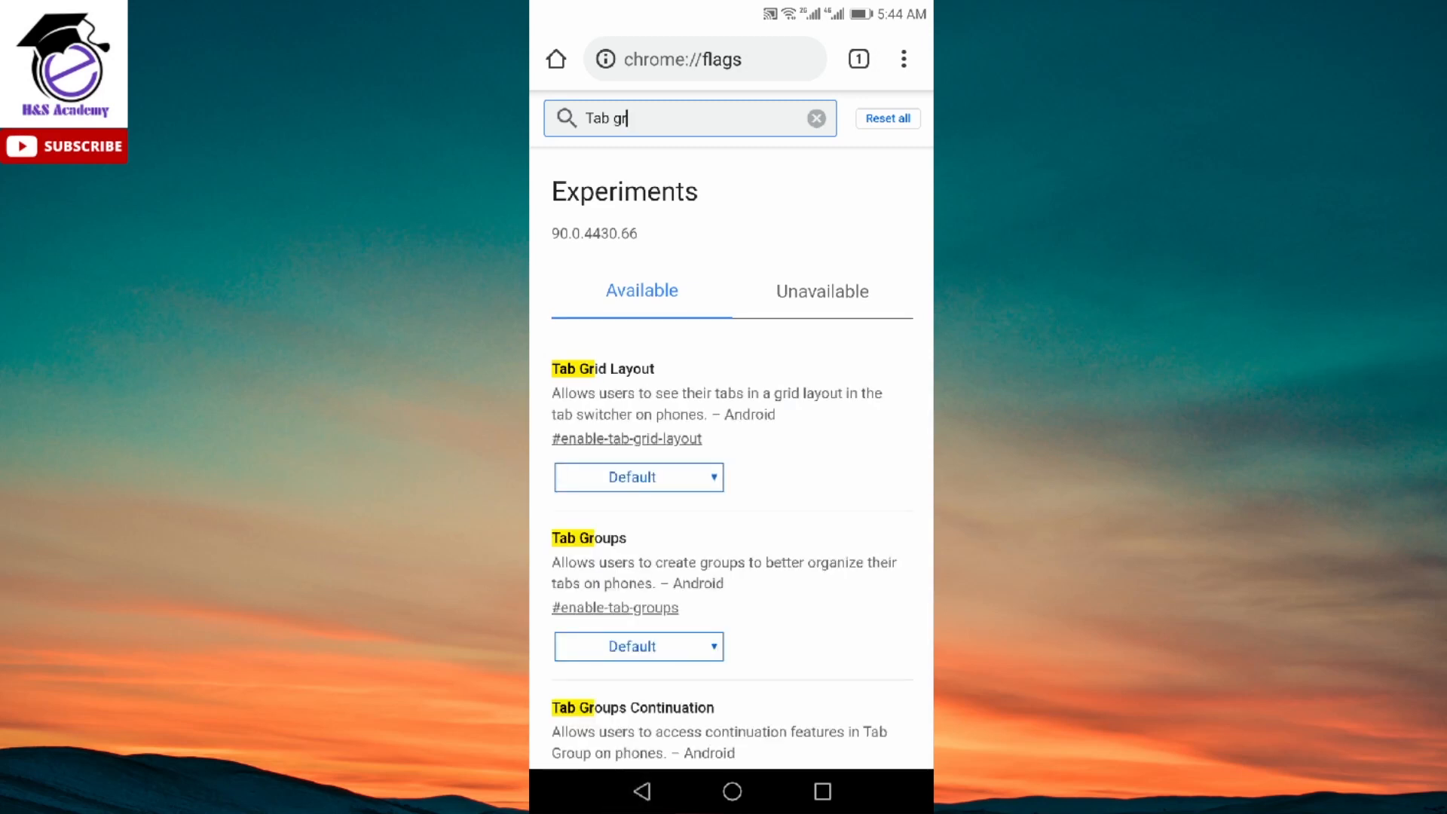
Step: Set the Tab Grid Layout flag to Disabled
{"action": "scroll", "scroll_direction": "down", "scroll_amount": 3}
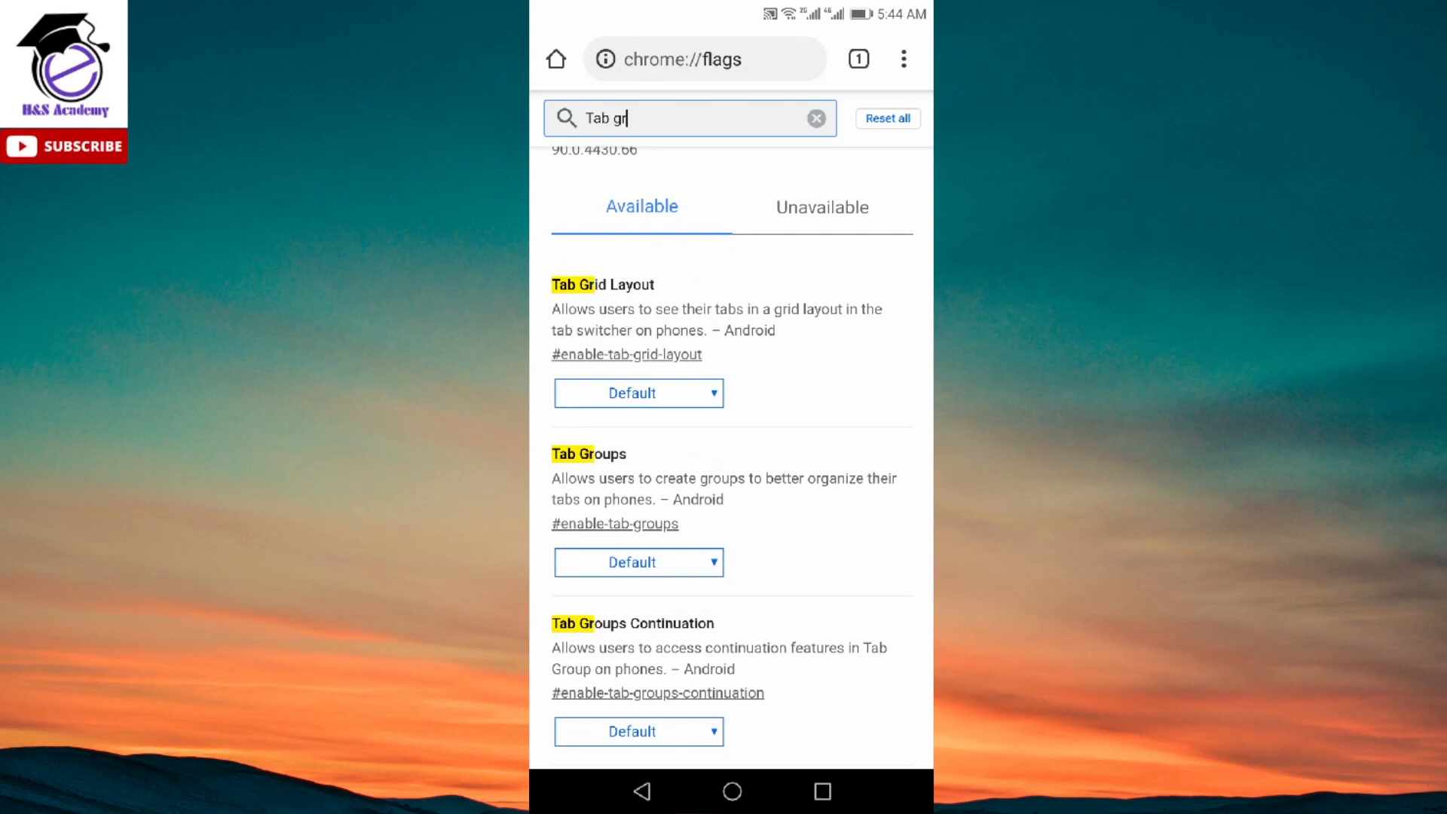
{"action": "left_click", "coordinate": [639, 392]}
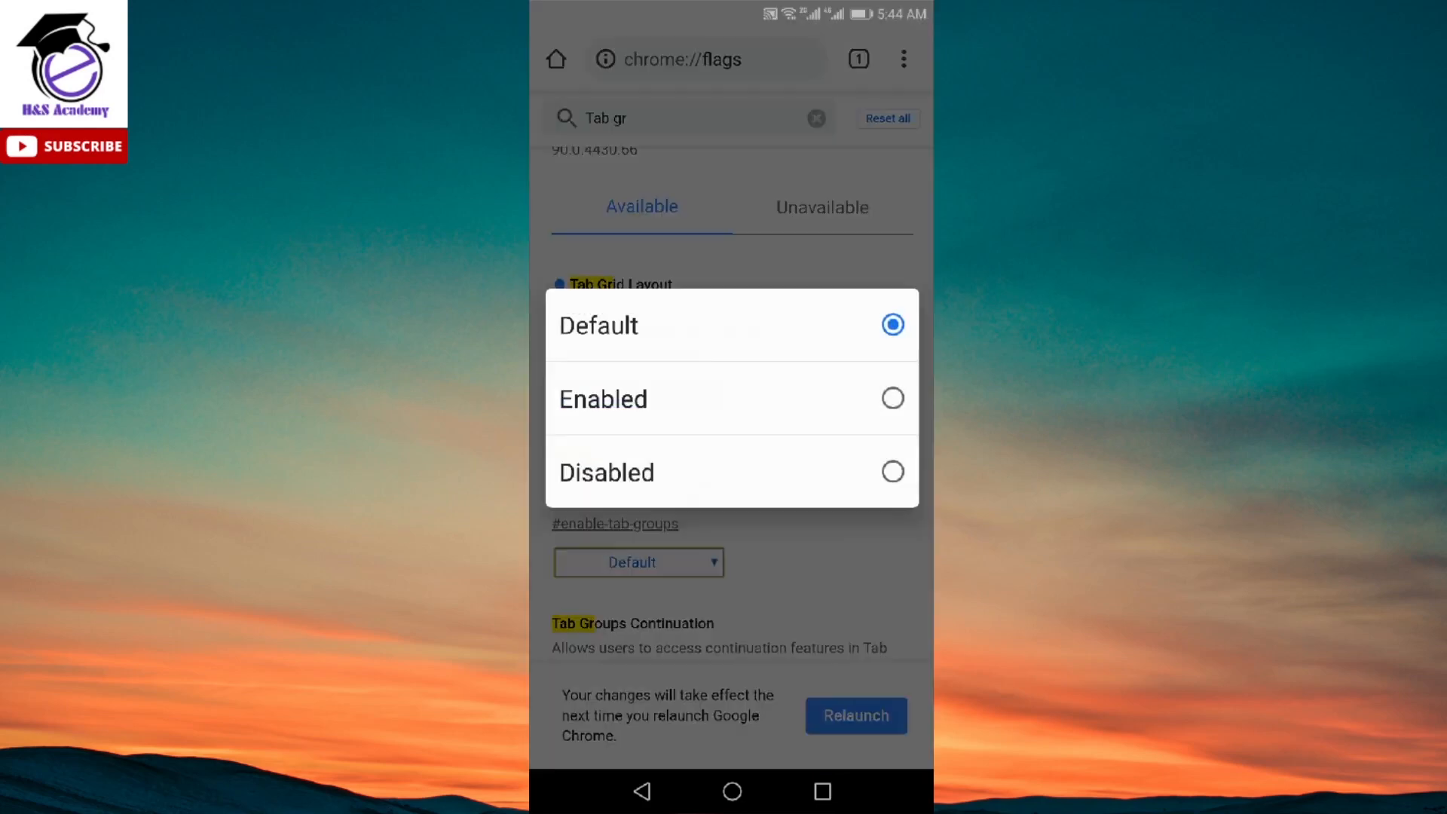
{"action": "left_click", "coordinate": [606, 472]}
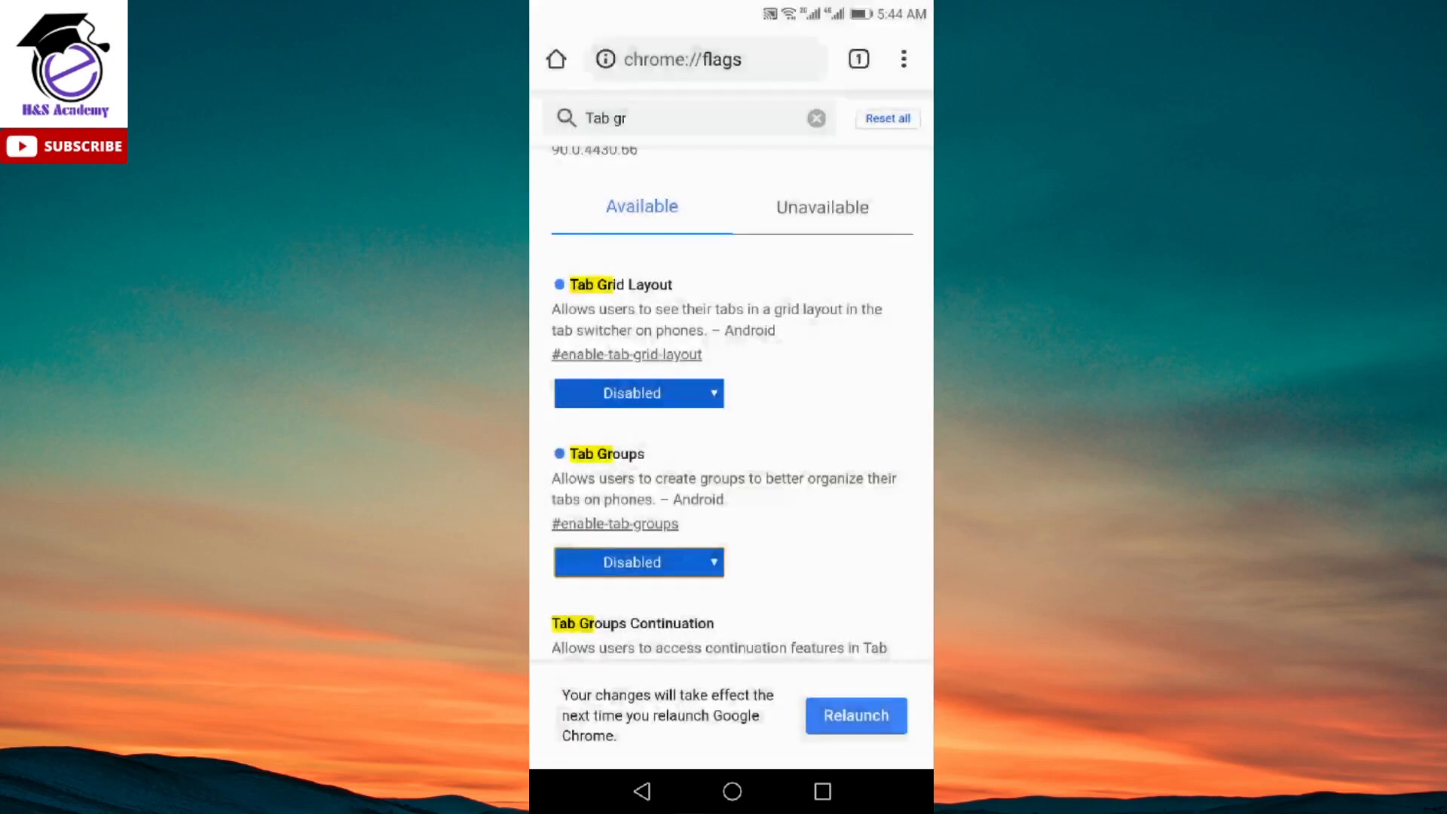
{"action": "scroll", "scroll_direction": "down", "scroll_amount": 3}
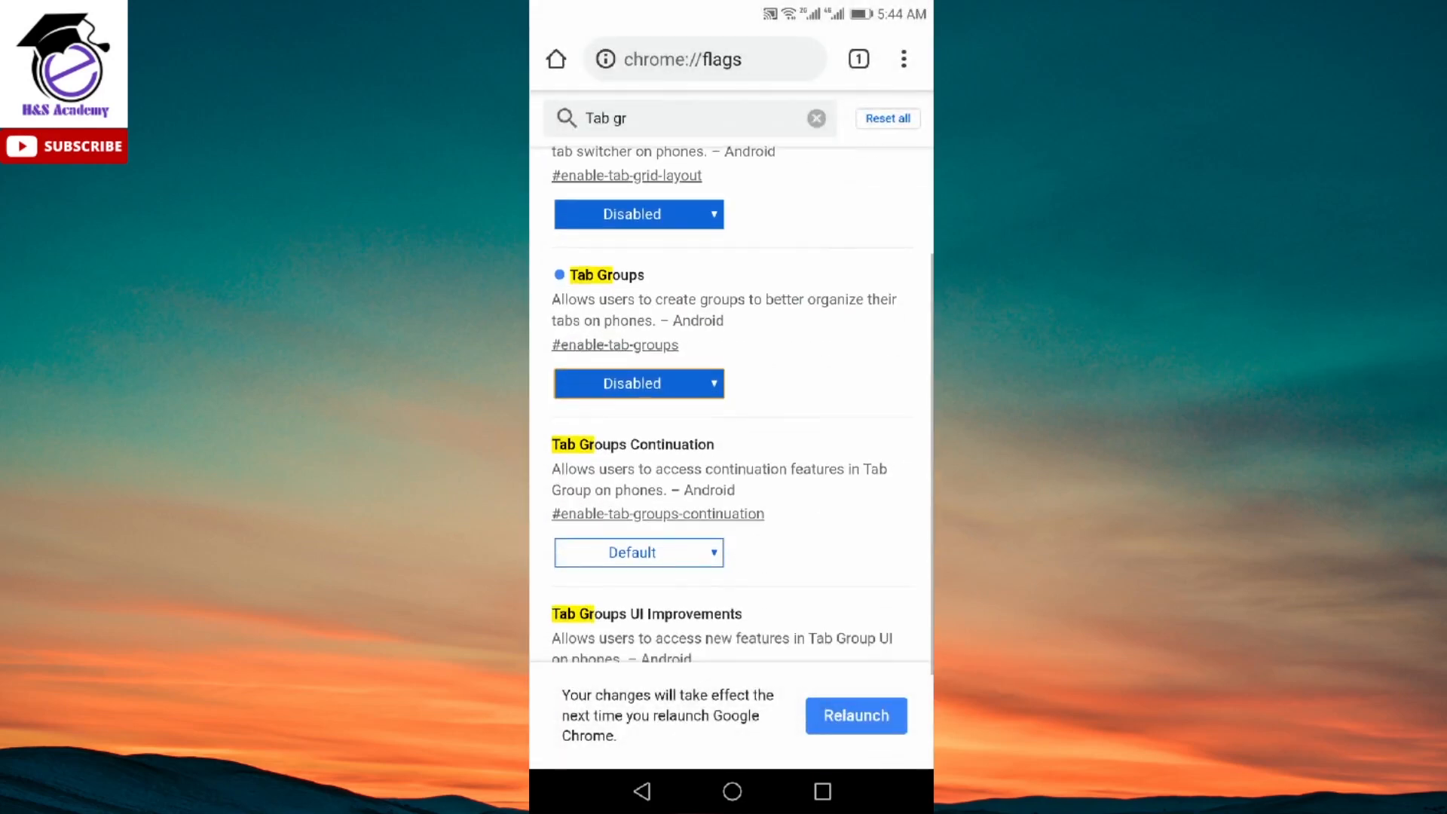
{"action": "scroll", "scroll_direction": "down", "scroll_amount": 3}
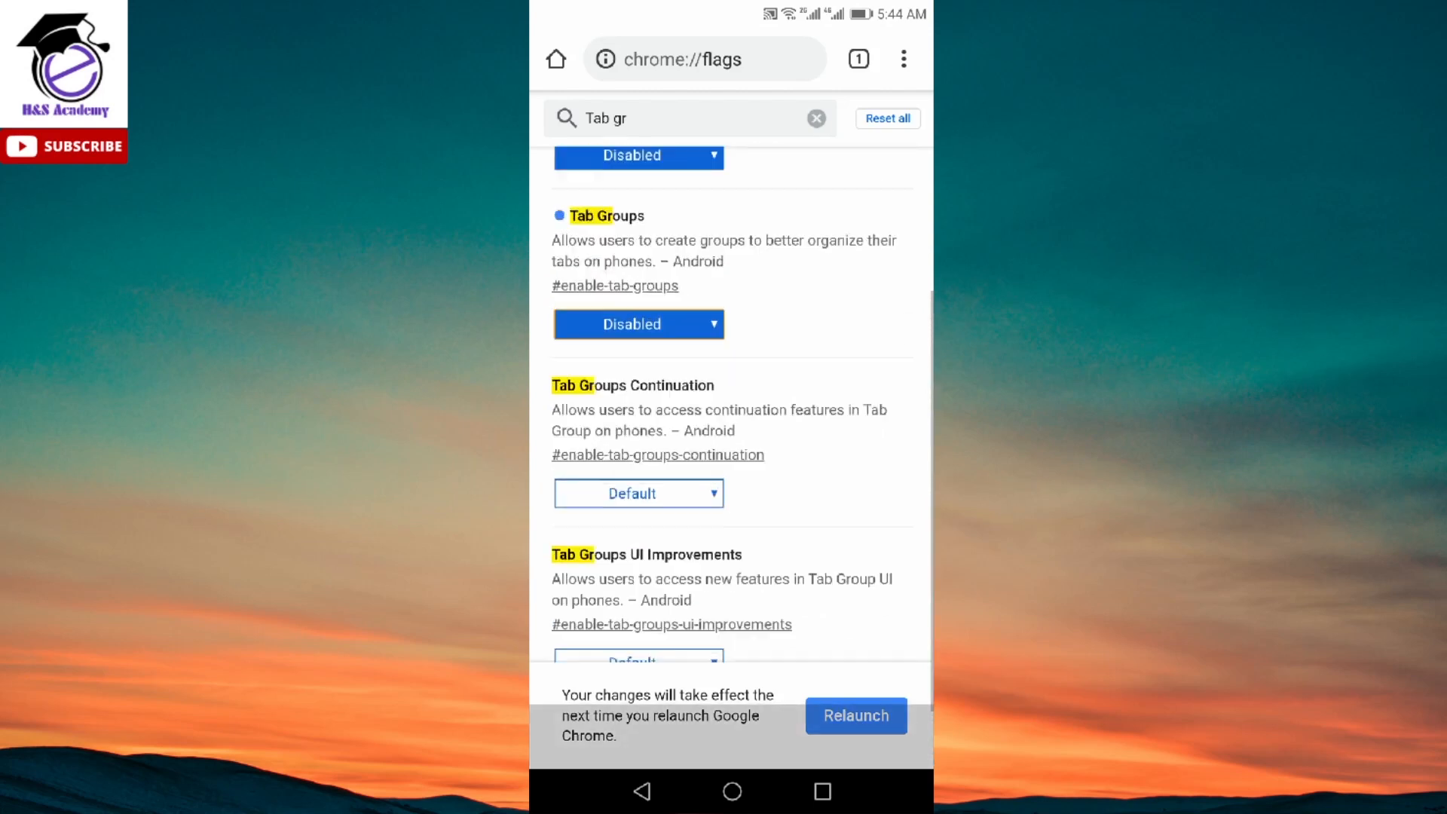
{"action": "scroll", "scroll_direction": "up", "scroll_amount": 3}
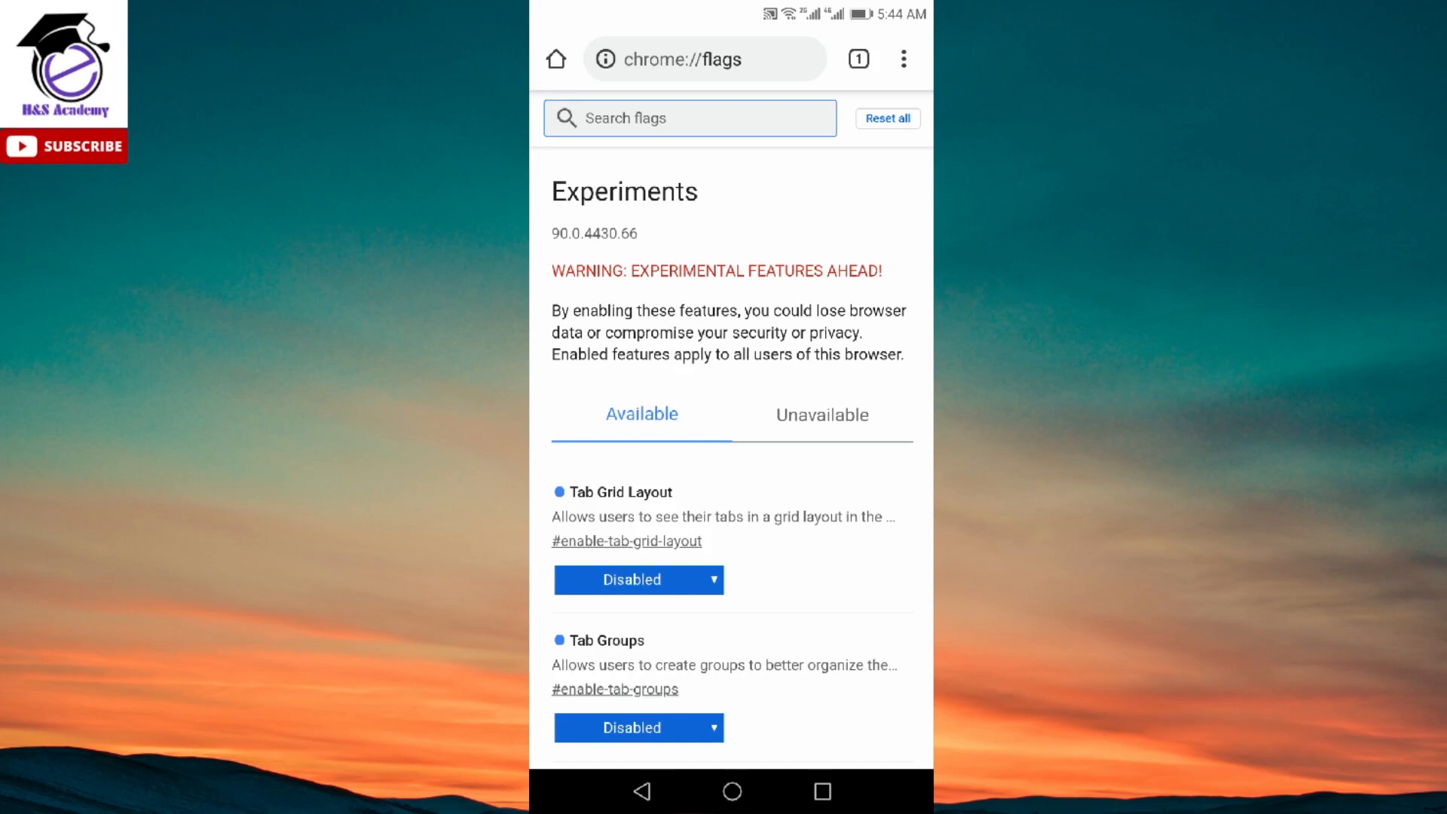
Step: Search 'Tab gr' again, disable Tab Groups Continuation, and relaunch Chrome
{"action": "scroll", "scroll_direction": "down", "scroll_amount": 3}
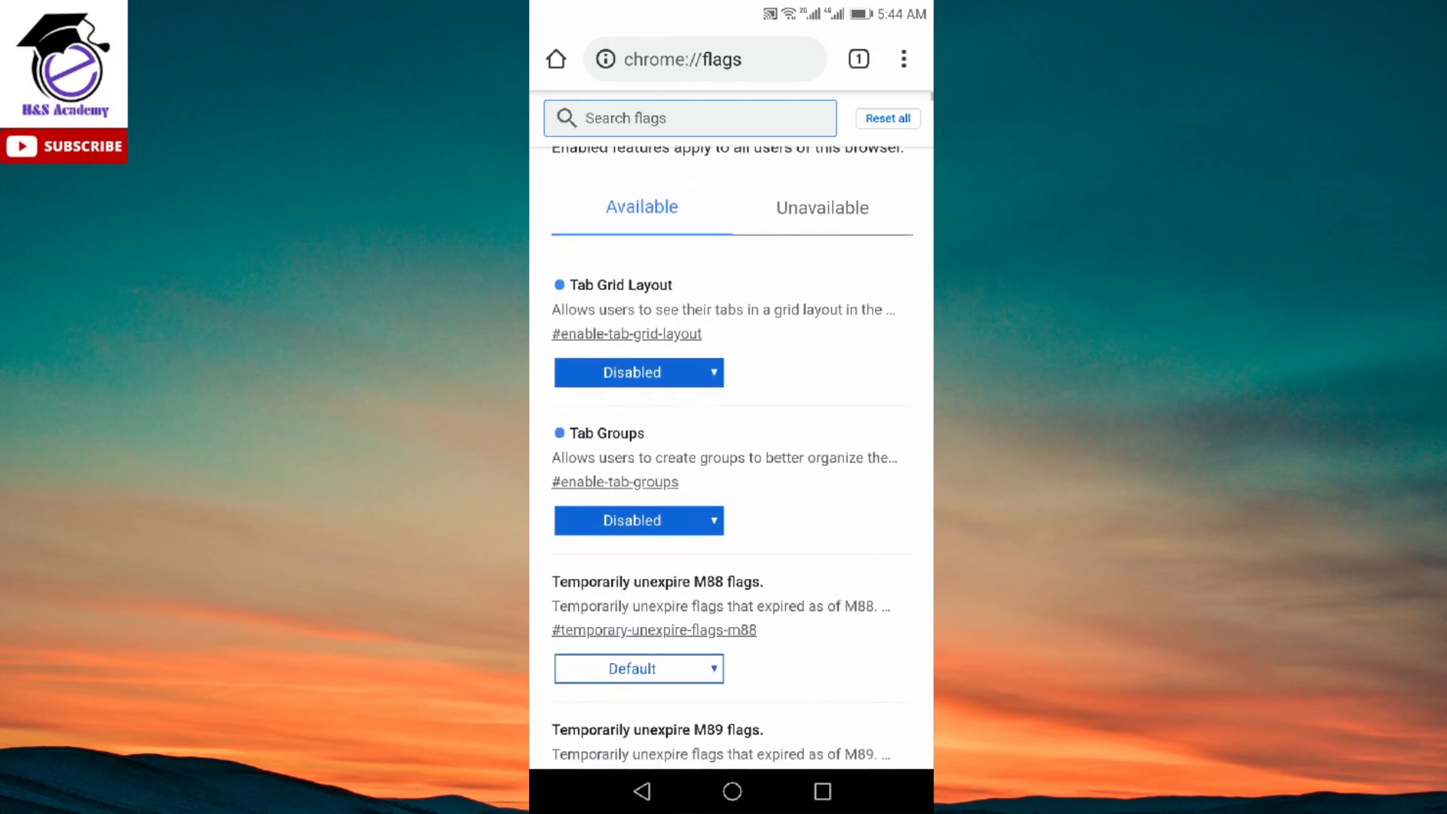
{"action": "scroll", "scroll_direction": "down", "scroll_amount": 3}
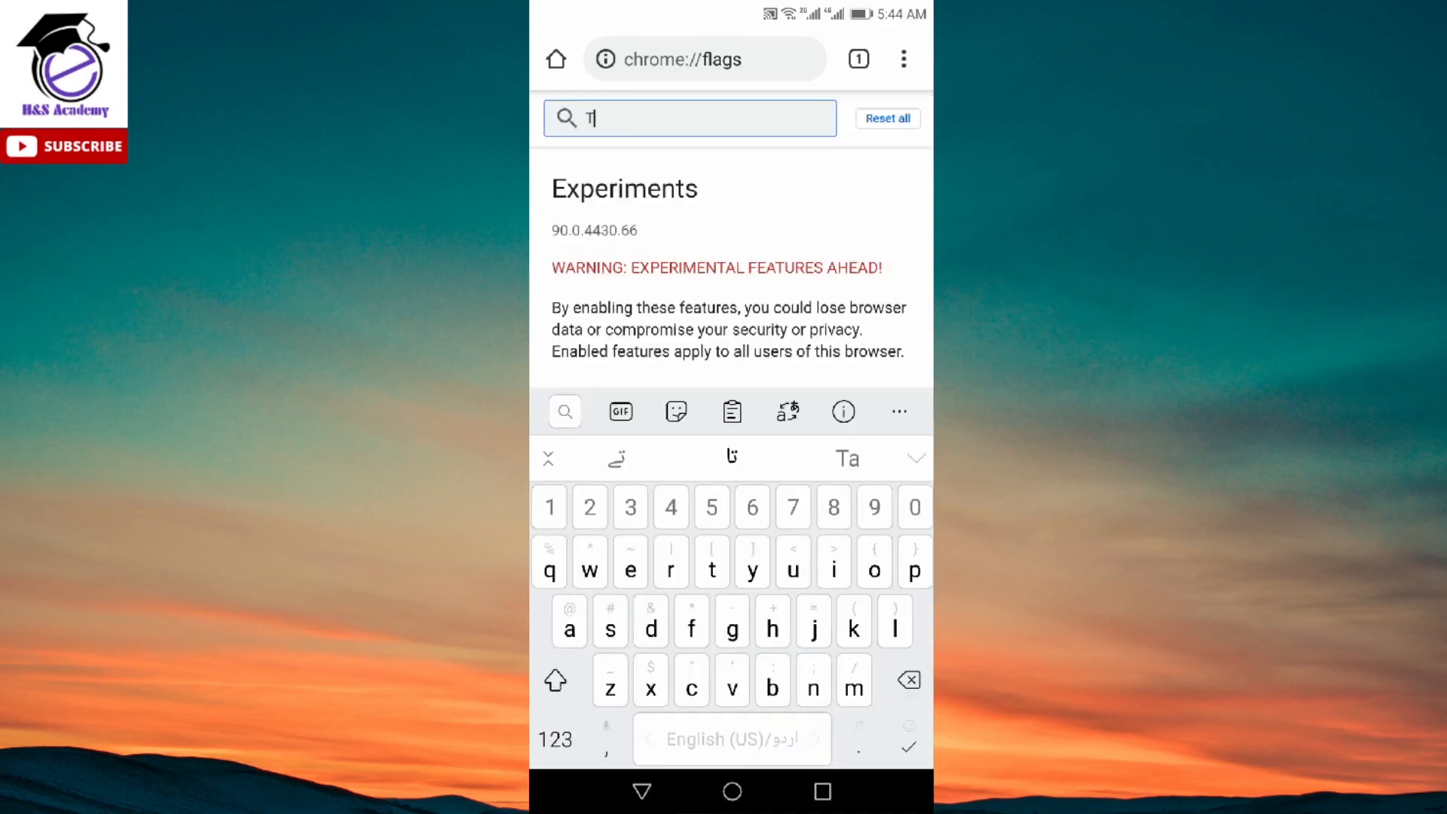
{"action": "type", "text": "Tab gr"}
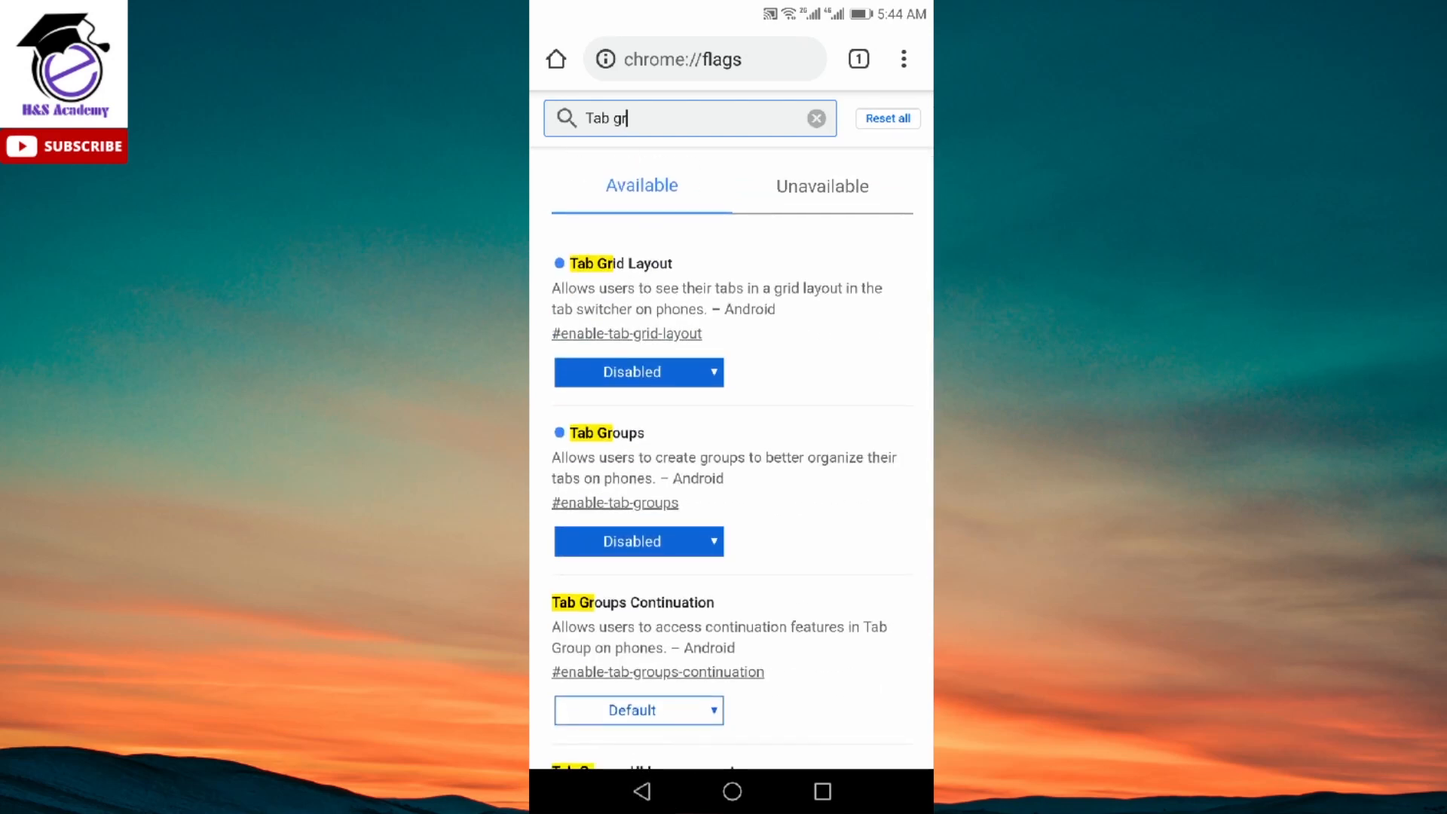
{"action": "scroll", "scroll_direction": "down", "scroll_amount": 3}
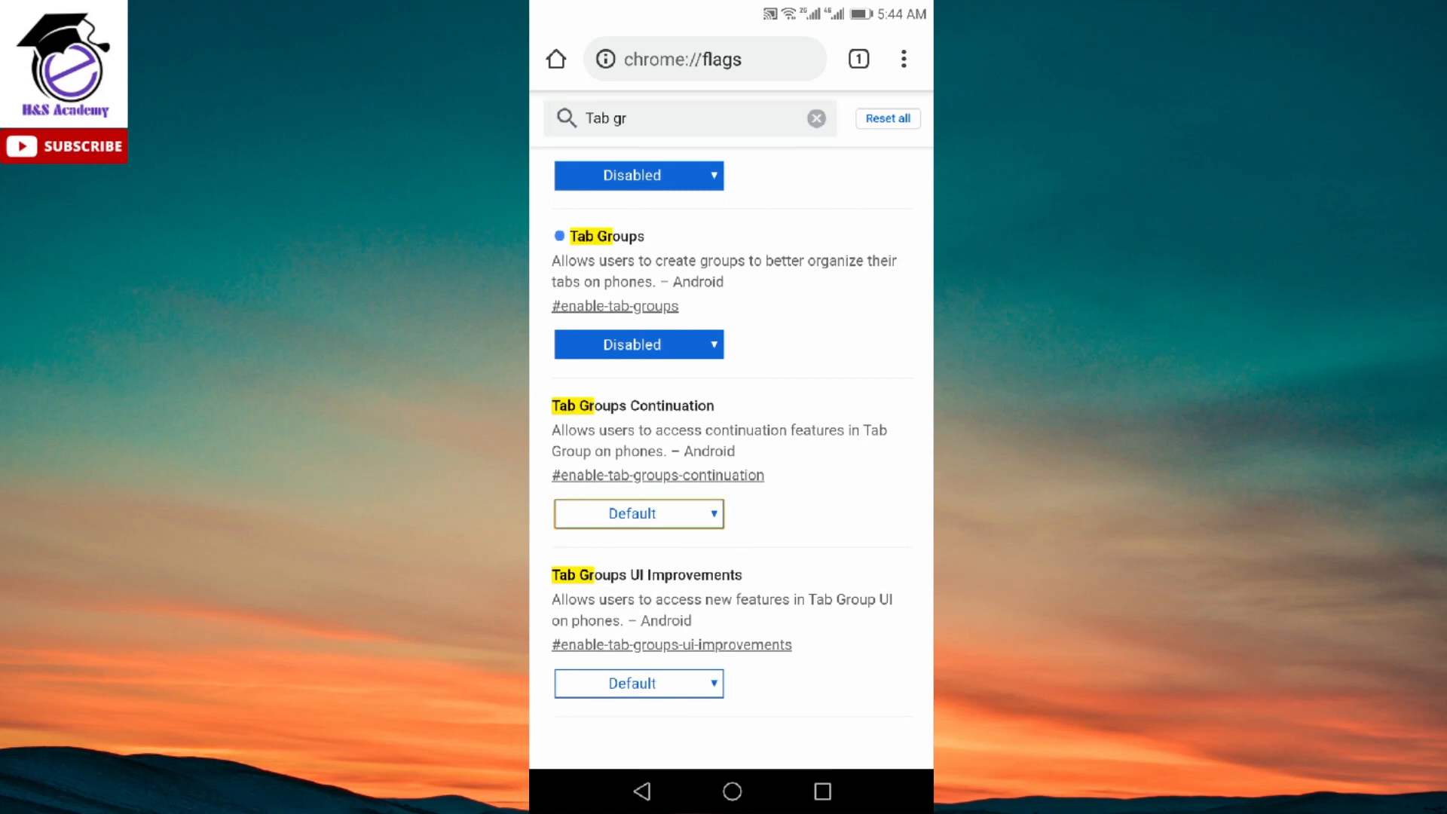
{"action": "left_click", "coordinate": [638, 514]}
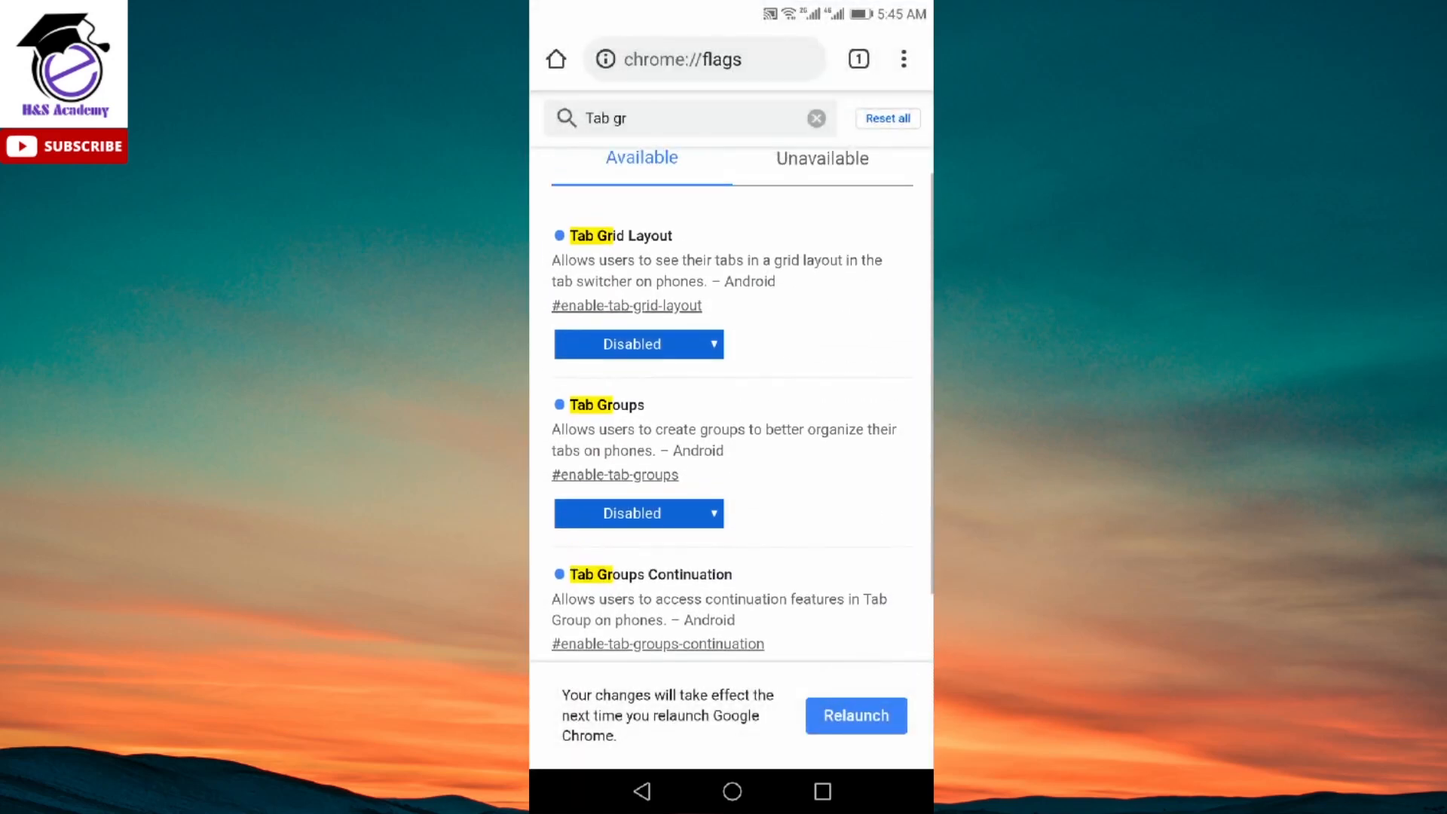
{"action": "left_click", "coordinate": [815, 118]}
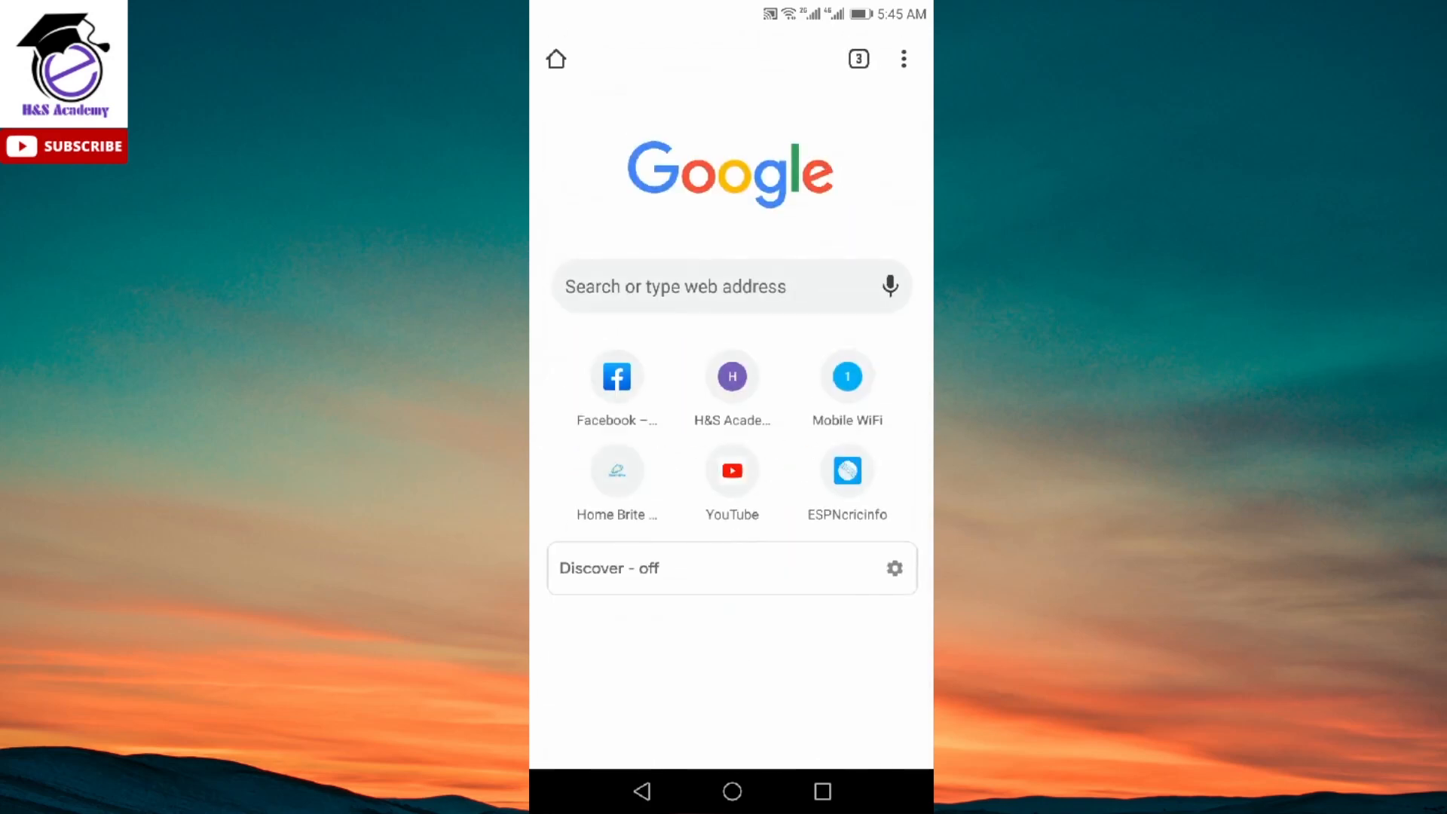
Step: Open the stacked tab switcher and select the Experiments tab card
{"action": "left_click", "coordinate": [856, 58]}
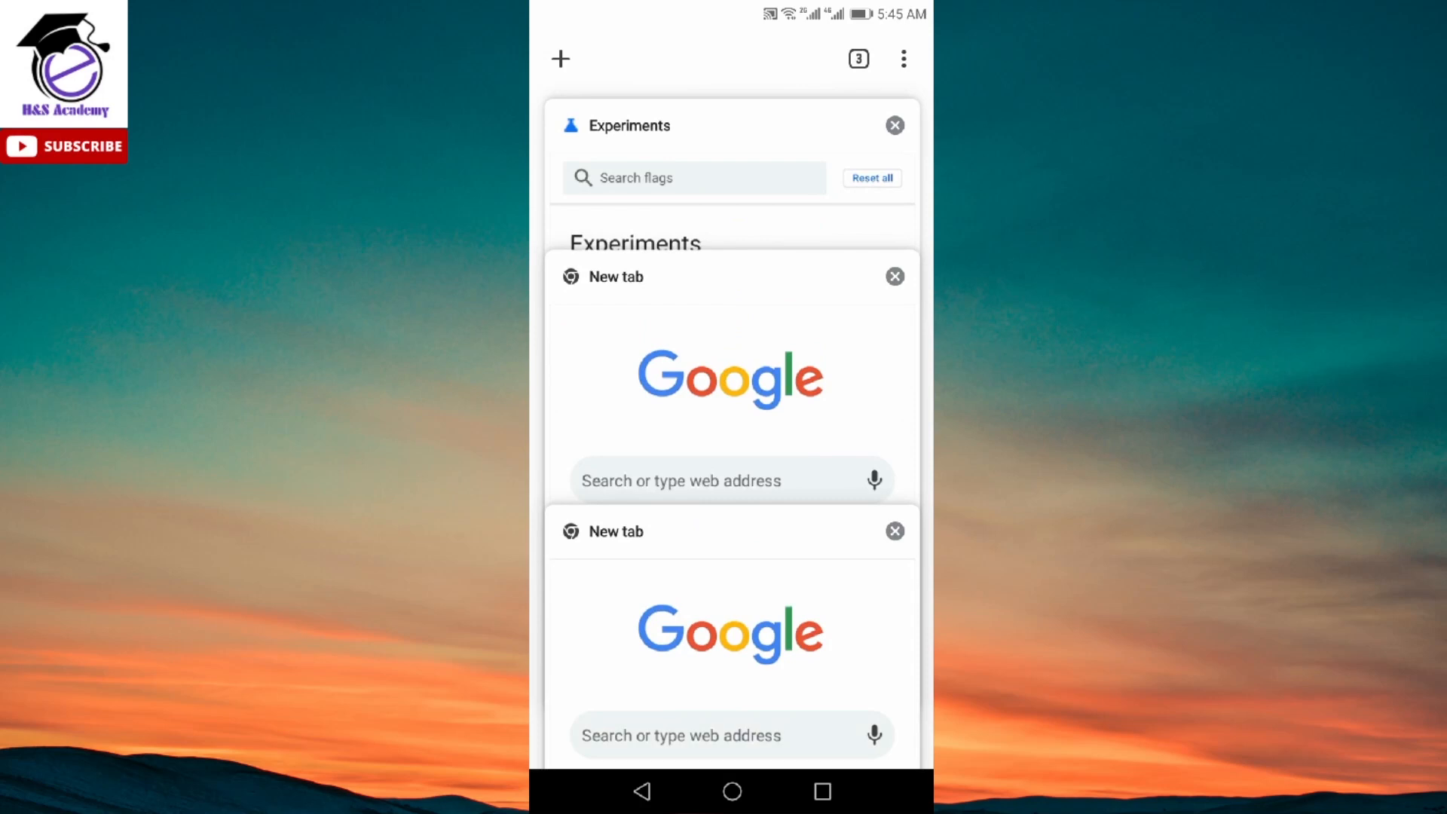
{"action": "left_click", "coordinate": [893, 276]}
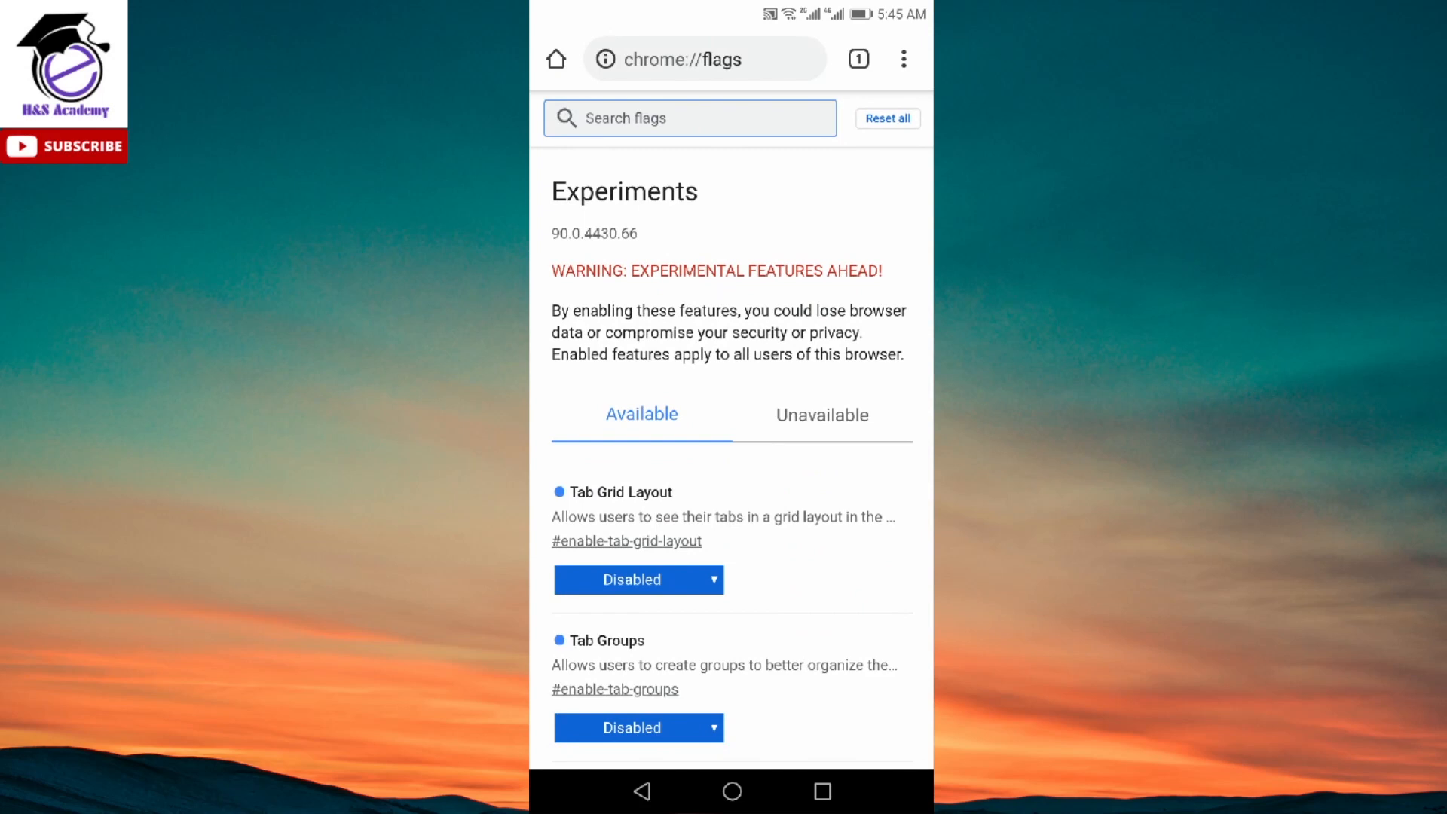
{"action": "left_click", "coordinate": [591, 119]}
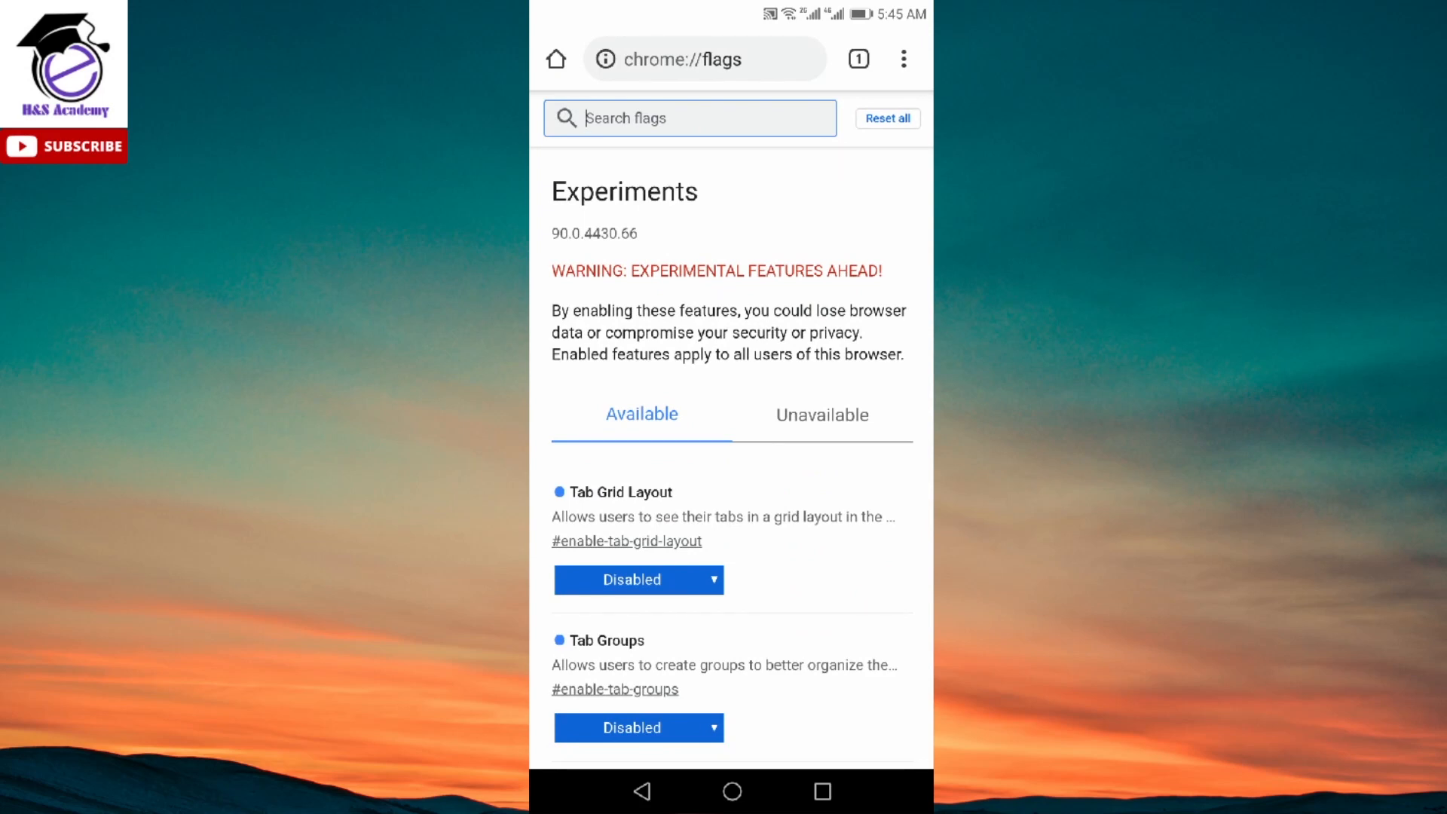
{"action": "scroll", "scroll_direction": "down", "scroll_amount": 3}
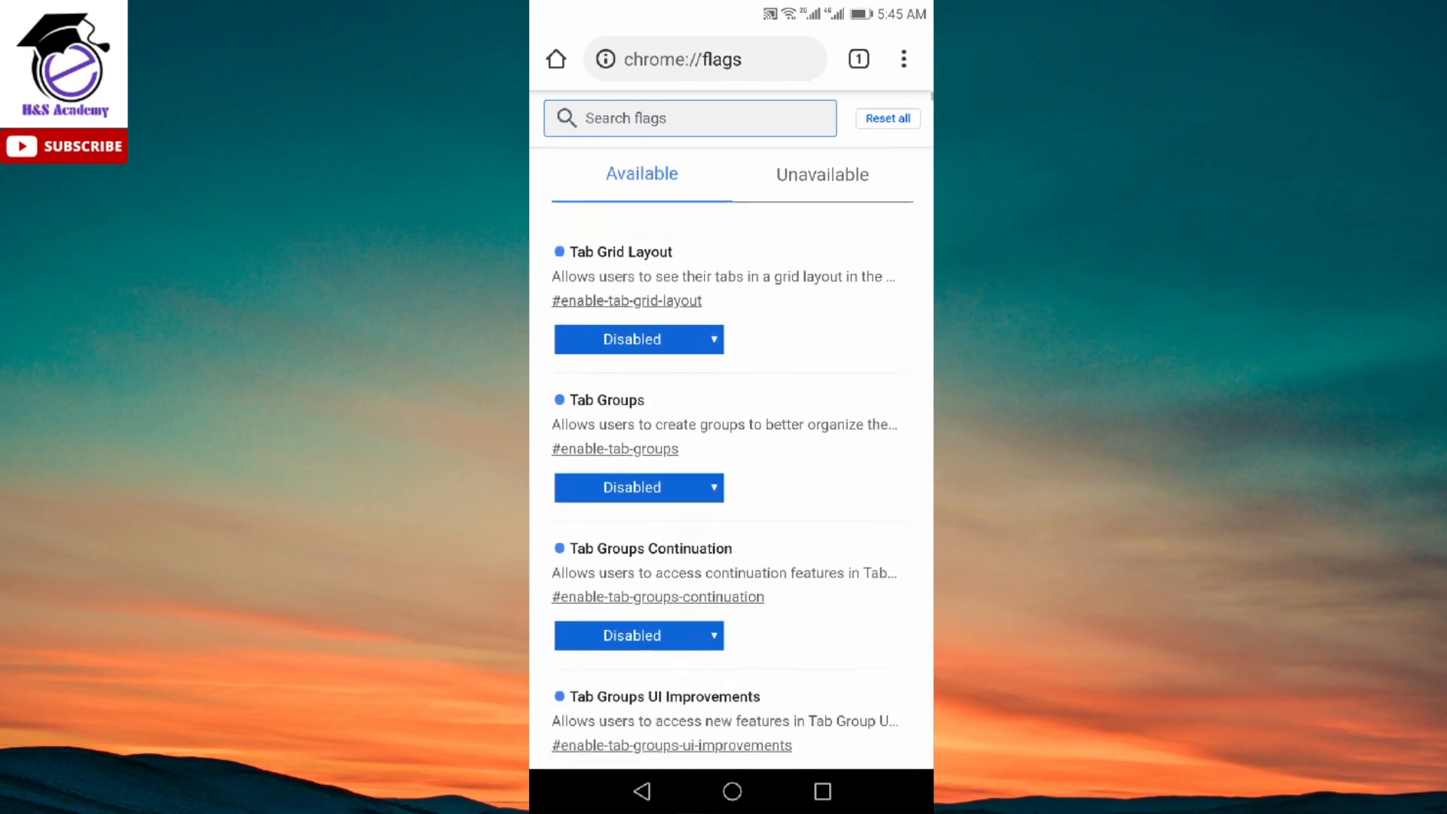